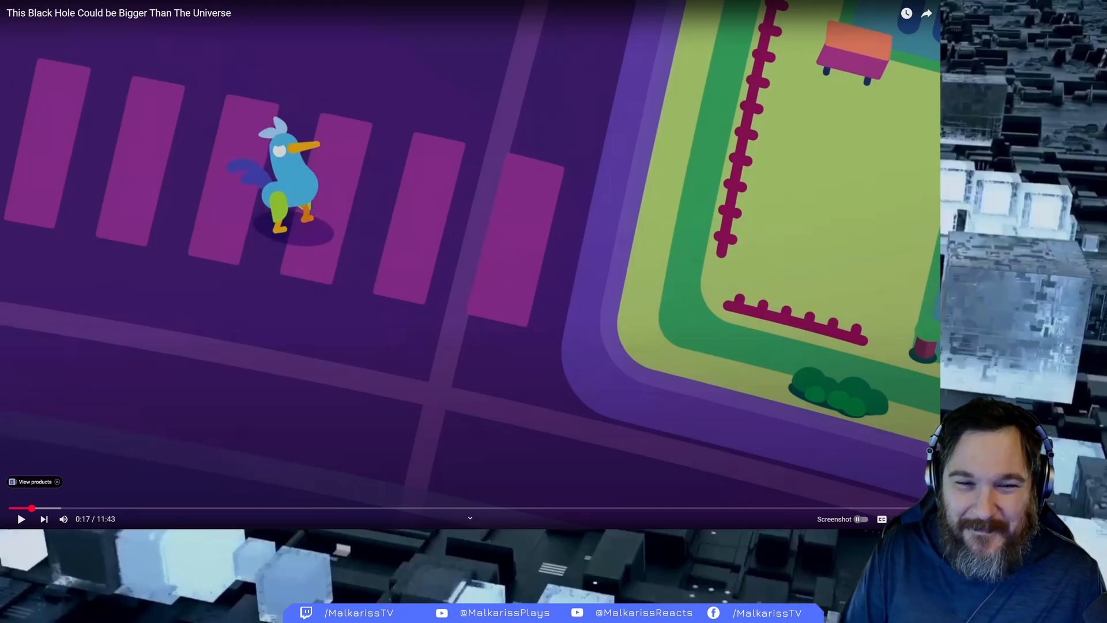
Resume the black hole video from 0:17 and let it play to about 1:52
{"action": "left_click", "coordinate": [22, 518]}
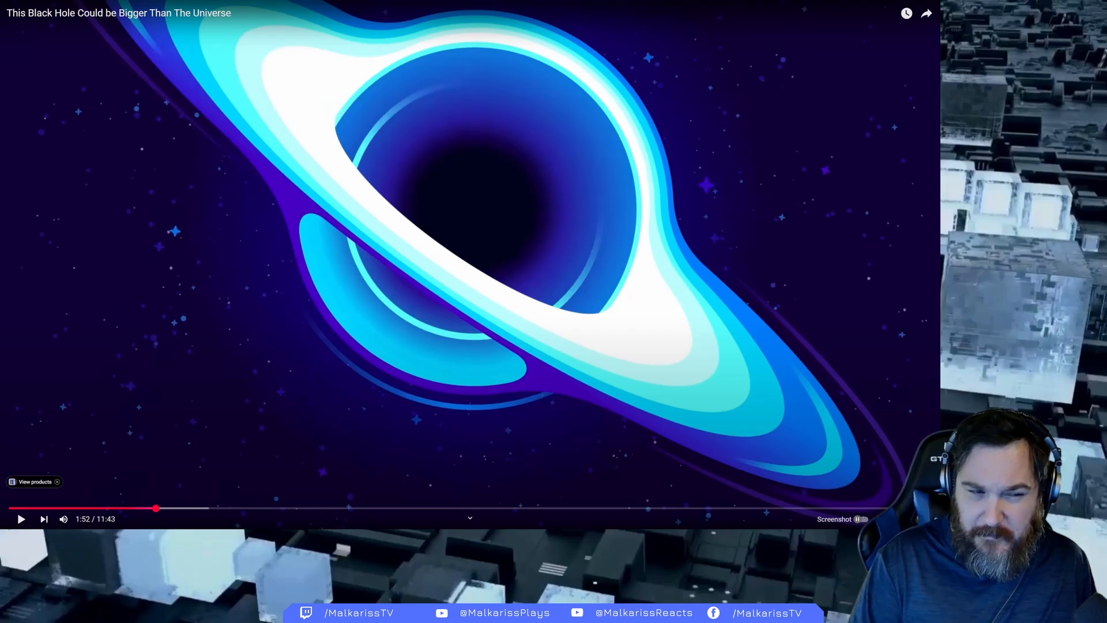
Resume the black hole video from 1:52 and let it play to about 2:44
{"action": "left_click", "coordinate": [21, 519]}
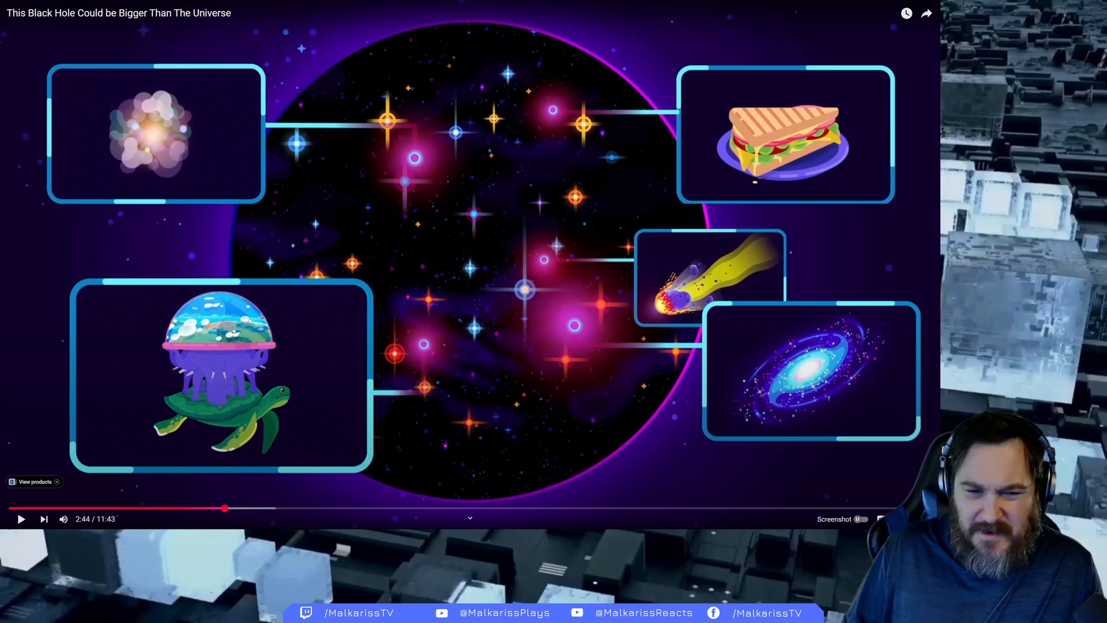
Play the video on to 4:04, the 'A Whole Universe Born Inside a Black Hole' title card
{"action": "left_click", "coordinate": [21, 519]}
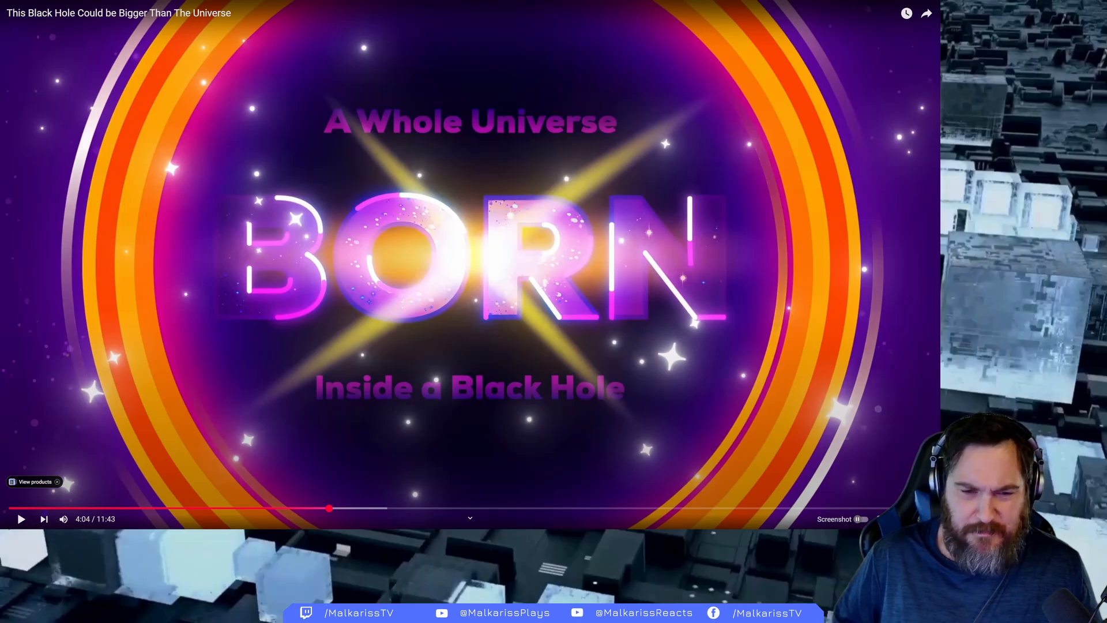
{"action": "left_click", "coordinate": [22, 519]}
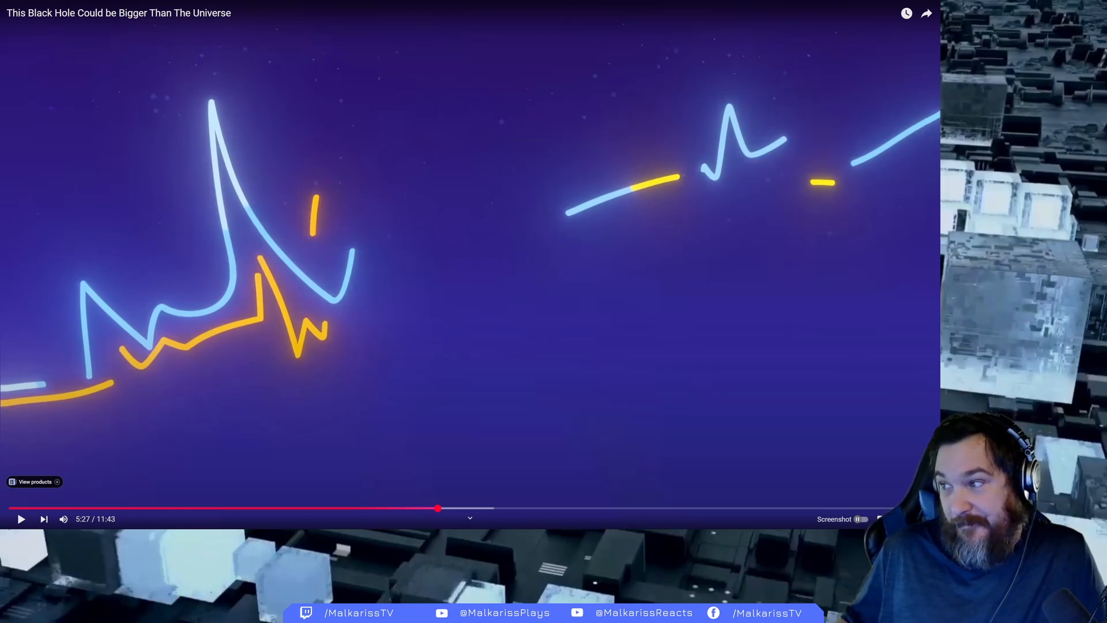
Resume the video past 5:27 to the timeline-of-the-universe illustration
{"action": "left_click", "coordinate": [21, 519]}
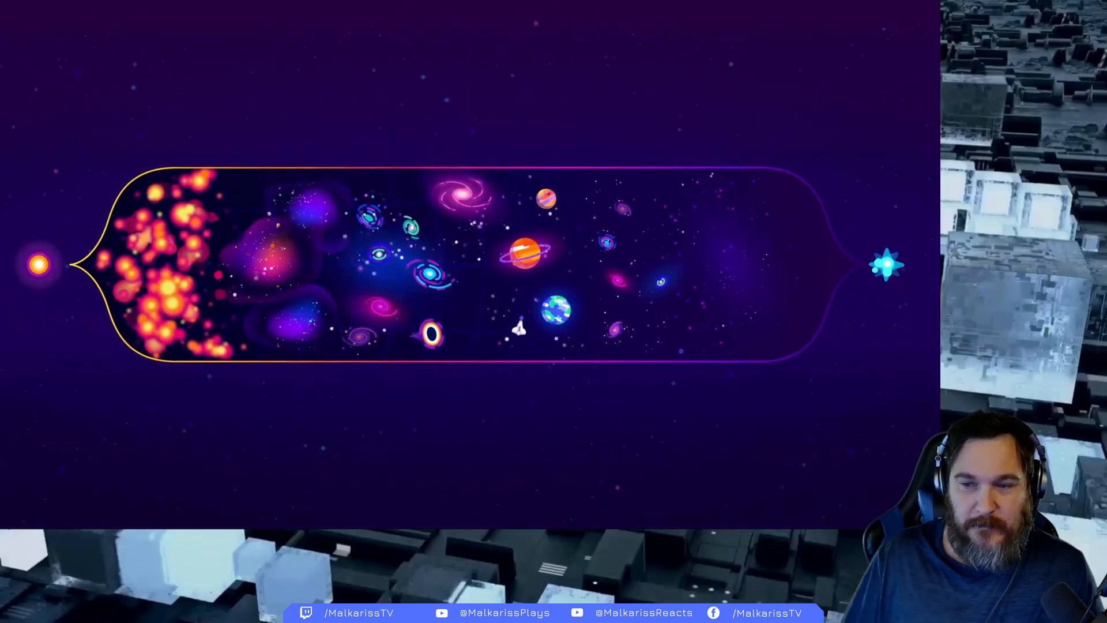
Pause the black hole video at 7:18 on the ringed black hole among galaxies
{"action": "left_click", "coordinate": [471, 264]}
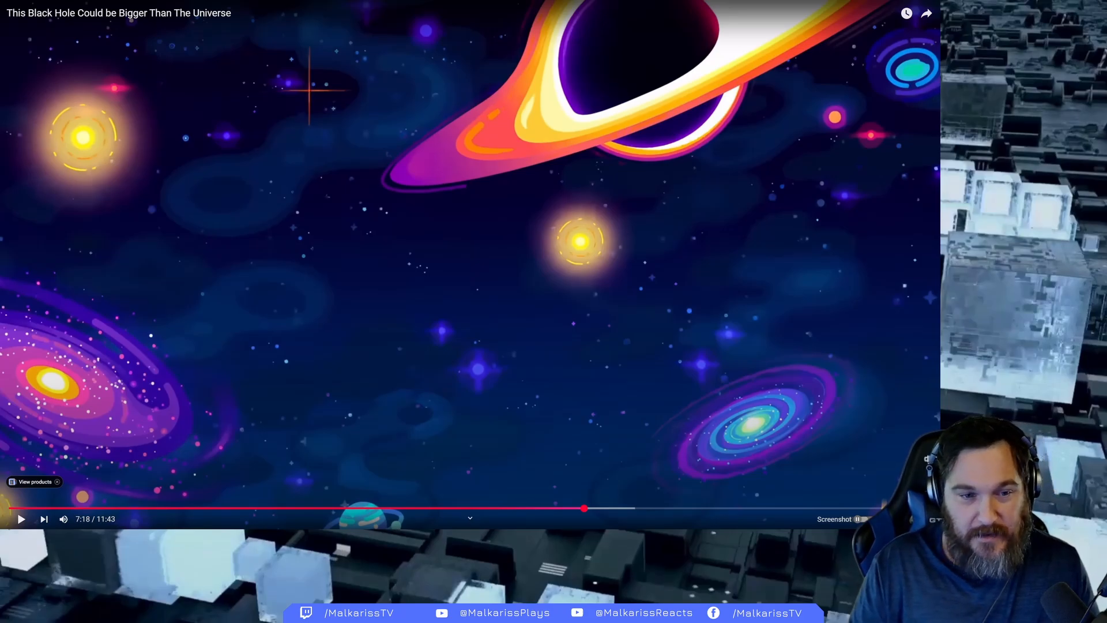
{"action": "left_click", "coordinate": [22, 519]}
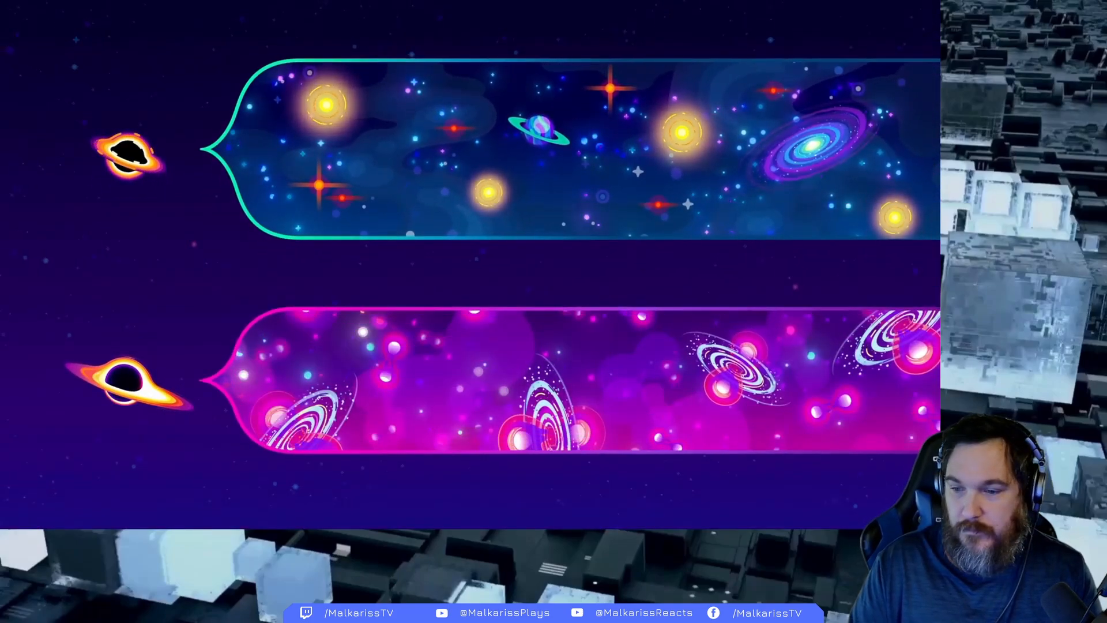
{"action": "scroll", "scroll_direction": "up", "scroll_amount": 3}
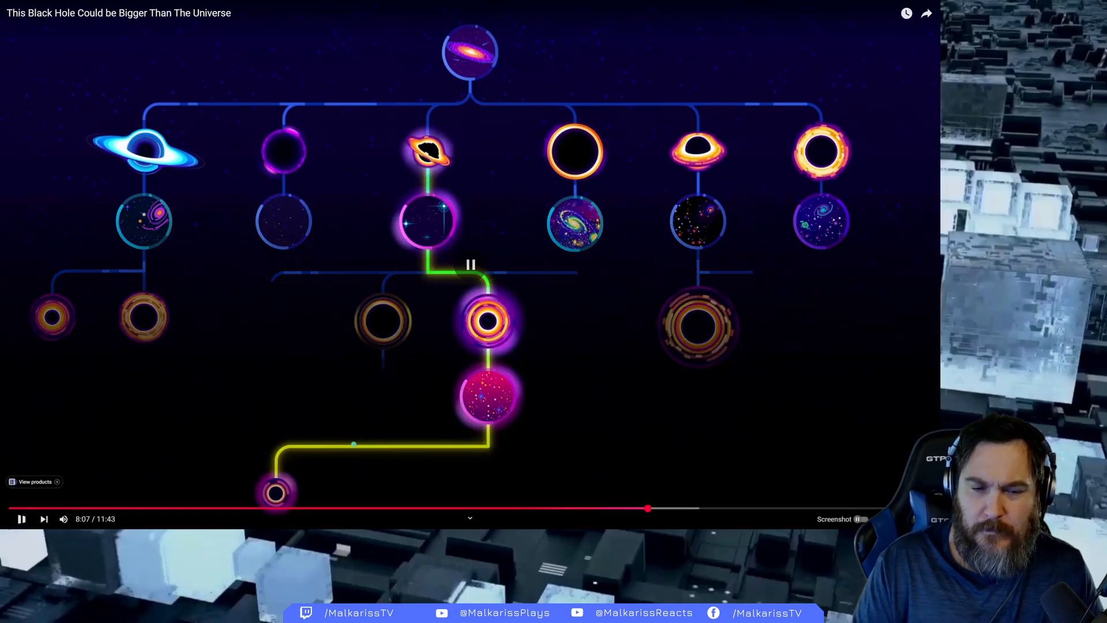
{"action": "left_click", "coordinate": [22, 519]}
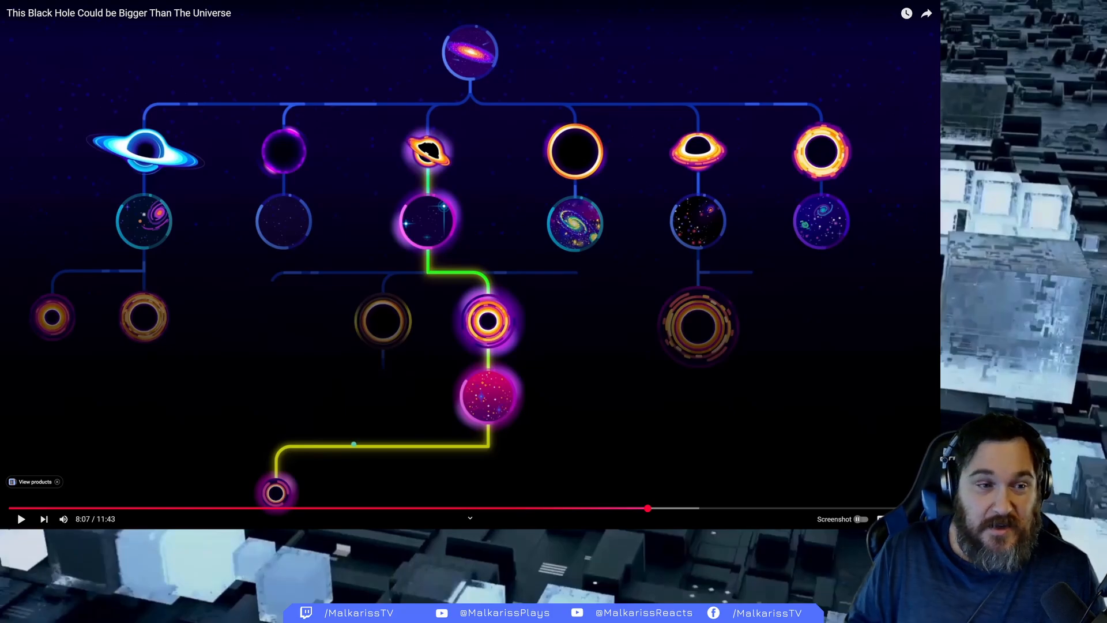
{"action": "left_click", "coordinate": [22, 520]}
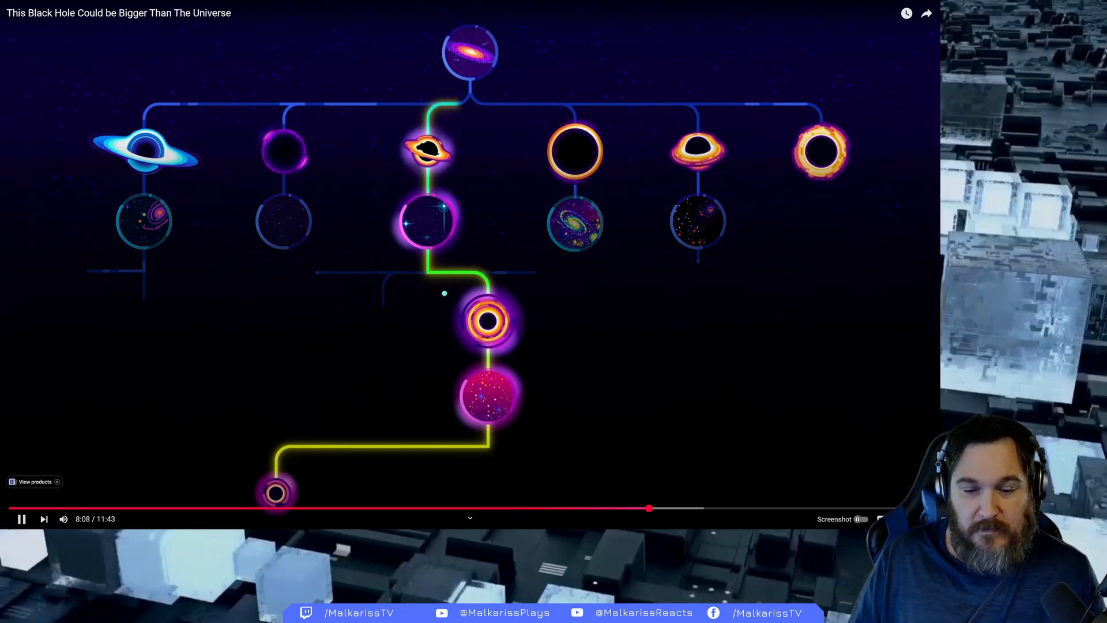